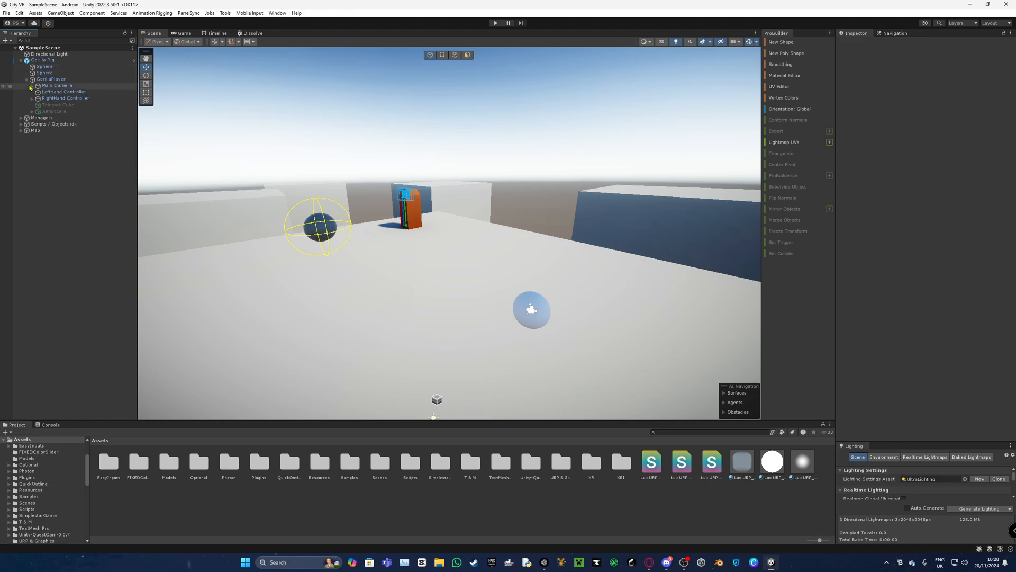
- Expand RightHand Controller and its Guns / Objects group in the Hierarchy
{"action": "left_click", "coordinate": [59, 124]}
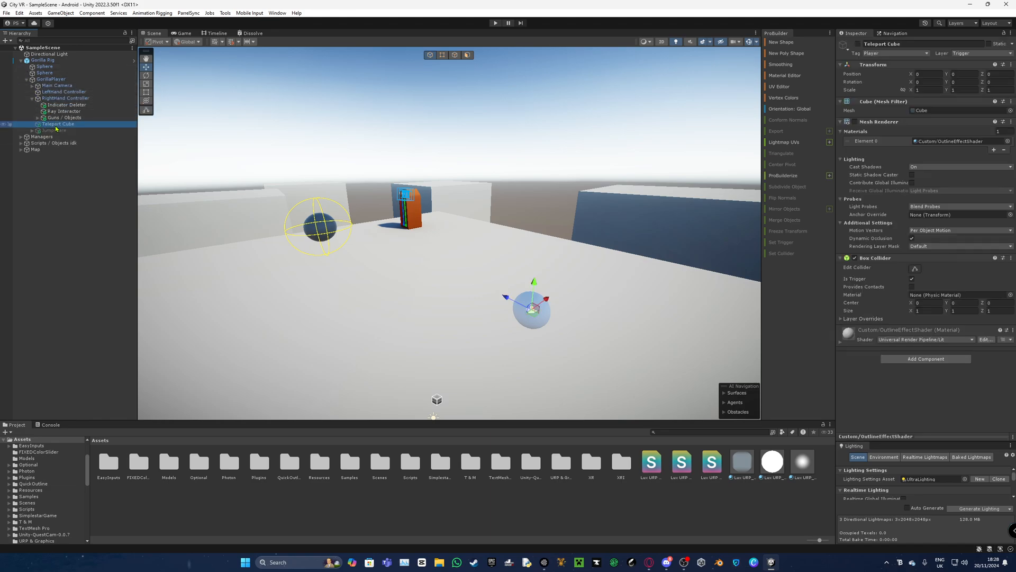
{"action": "left_click", "coordinate": [67, 143]}
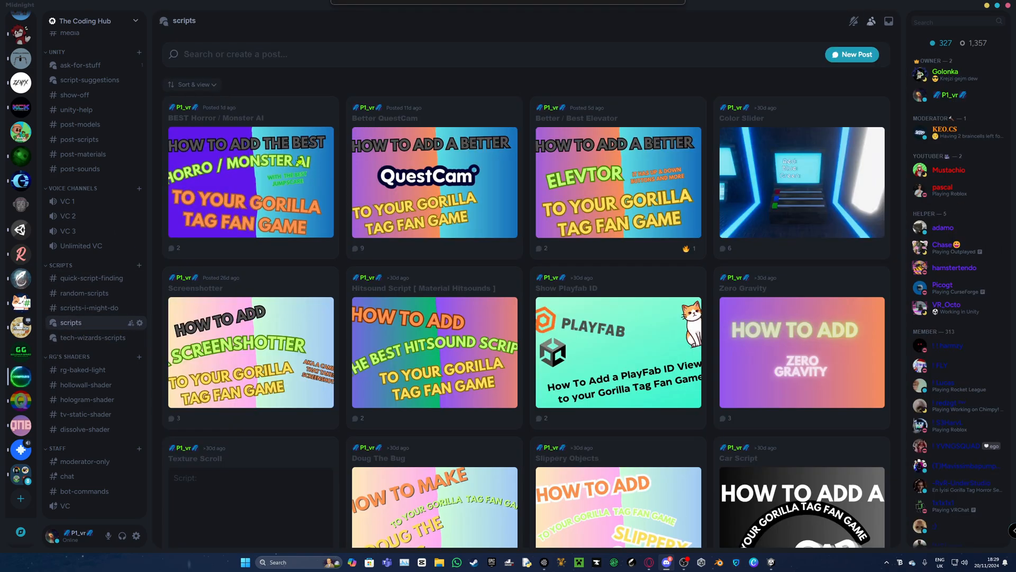
{"action": "mouse_move", "coordinate": [89, 277]}
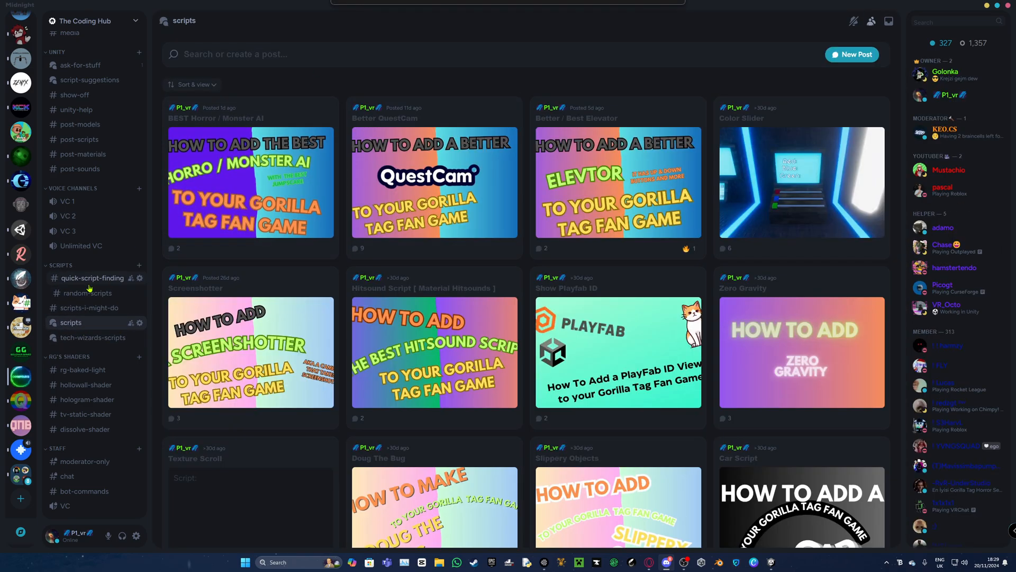
- Show the #scripts forum channel of The Coding Hub server in Discord
{"action": "left_click", "coordinate": [91, 277]}
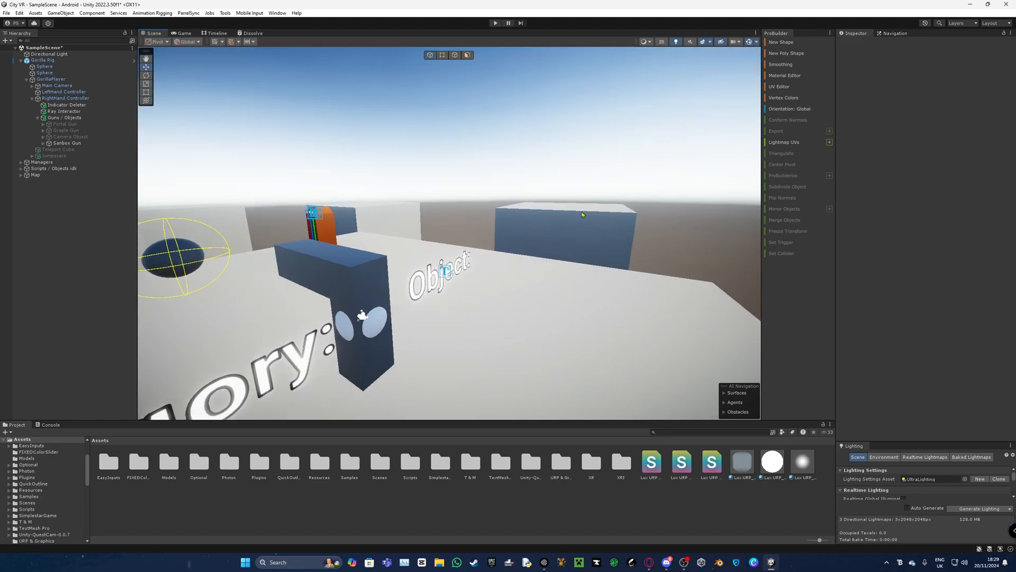
- Orbit the Scene view around the gun model
{"action": "left_click_drag", "start_coordinate": [582, 215], "coordinate": [456, 316]}
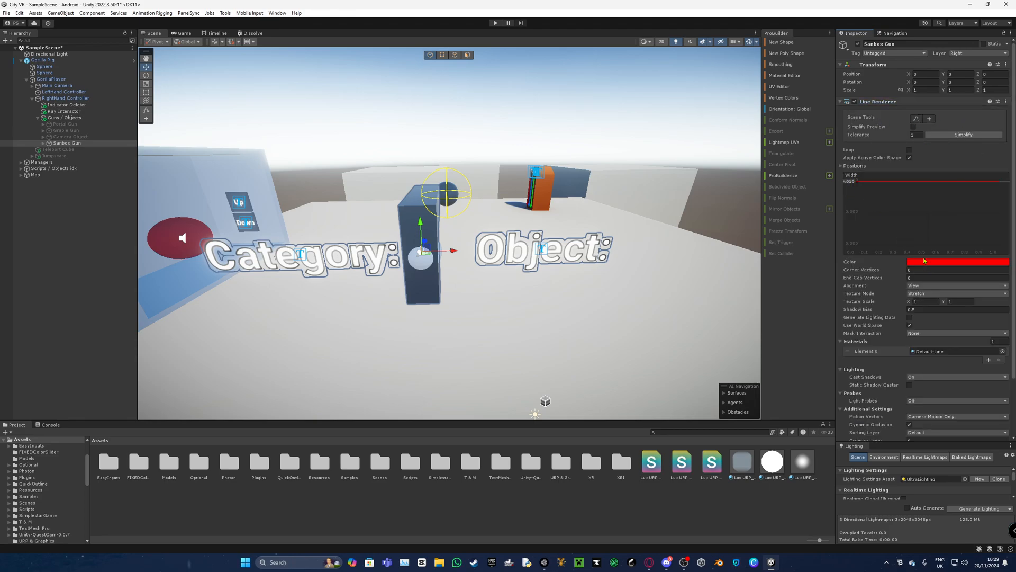
- Set the Sanbox Gun's Line Renderer colour gradient to solid red
{"action": "left_click", "coordinate": [957, 261]}
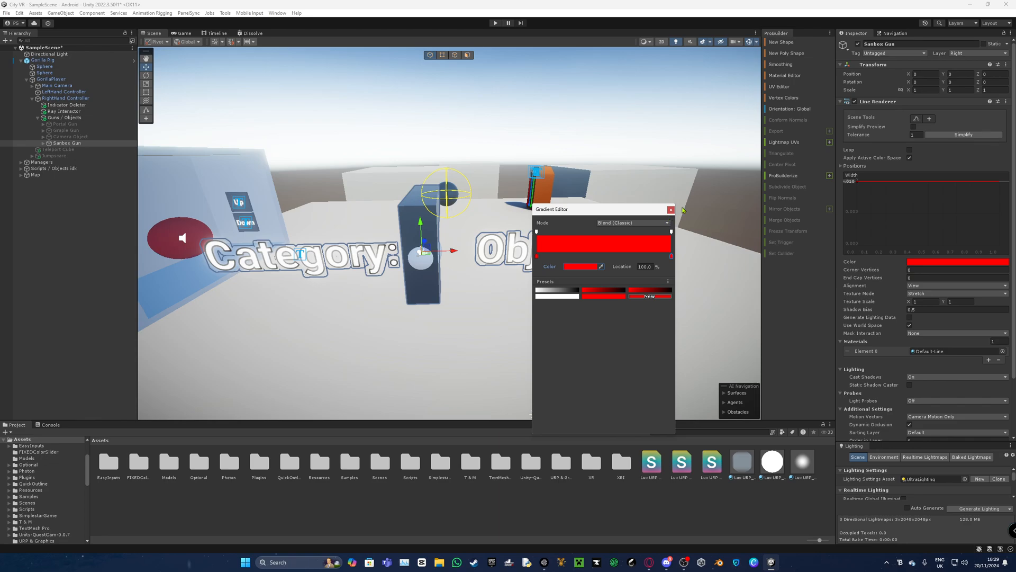
{"action": "left_click", "coordinate": [671, 209]}
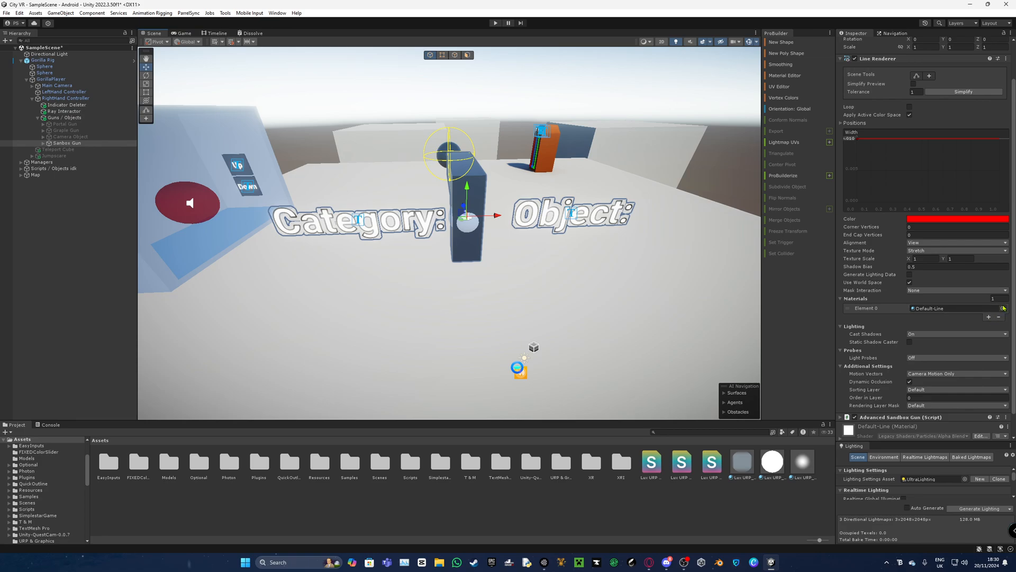
- Assign the Default-Line material to the Sanbox Gun's line, searching 'line'
{"action": "left_click", "coordinate": [1003, 308]}
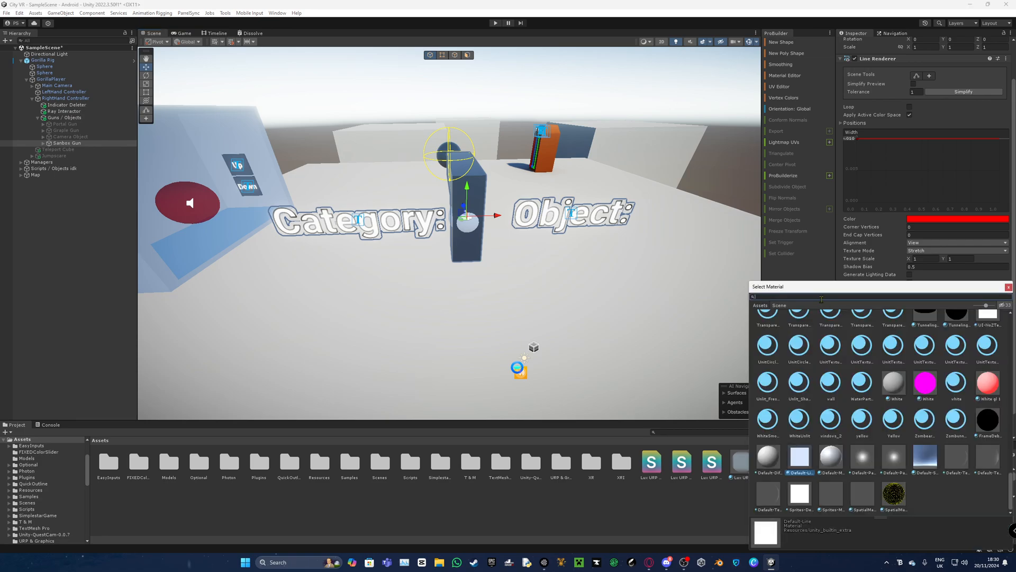
{"action": "type", "text": "line"}
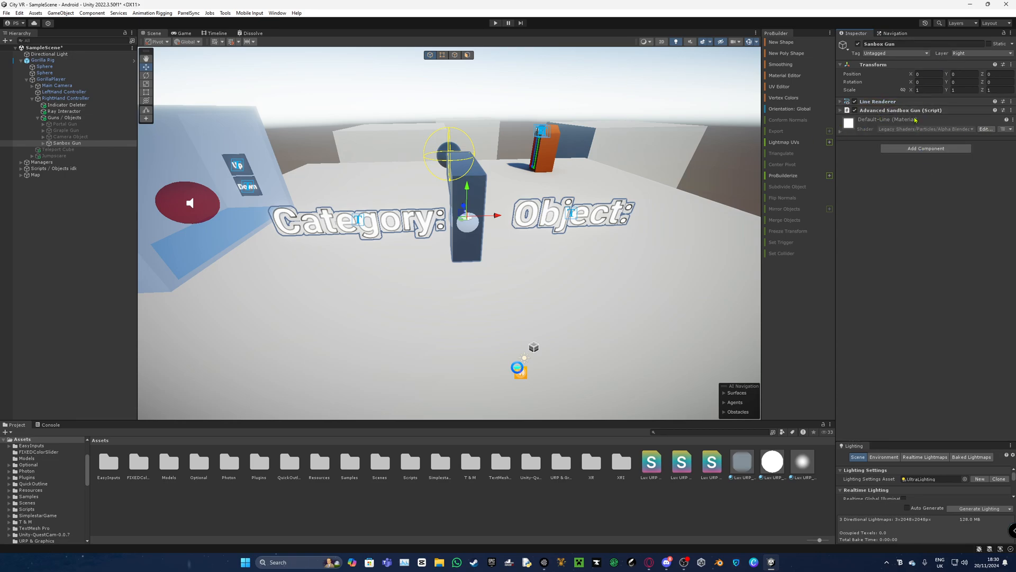
- Expand the Advanced Sandbox Gun script and keep Shoot Hand and related controls on Right Hand
{"action": "left_click", "coordinate": [841, 109]}
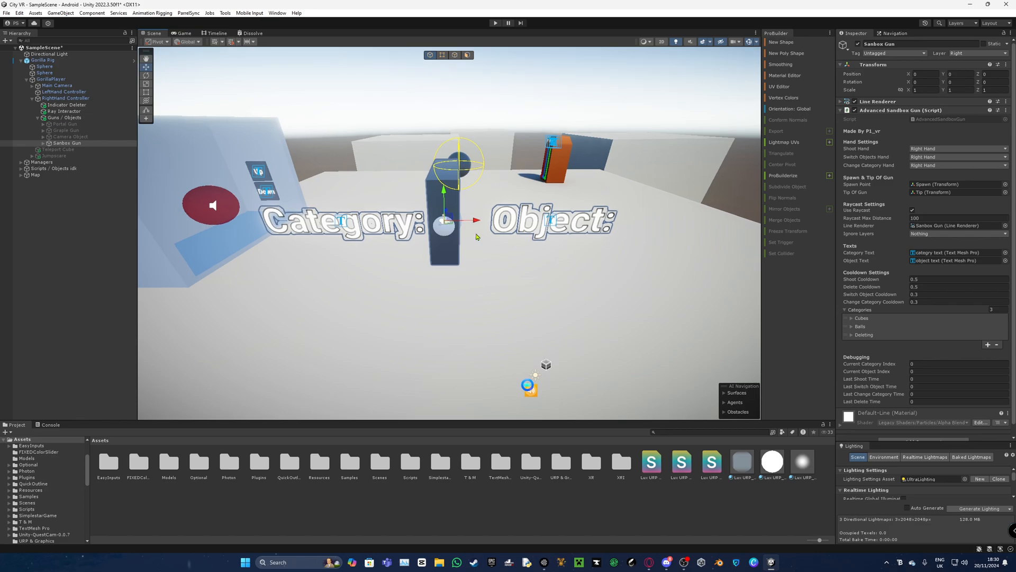
{"action": "left_click", "coordinate": [958, 148]}
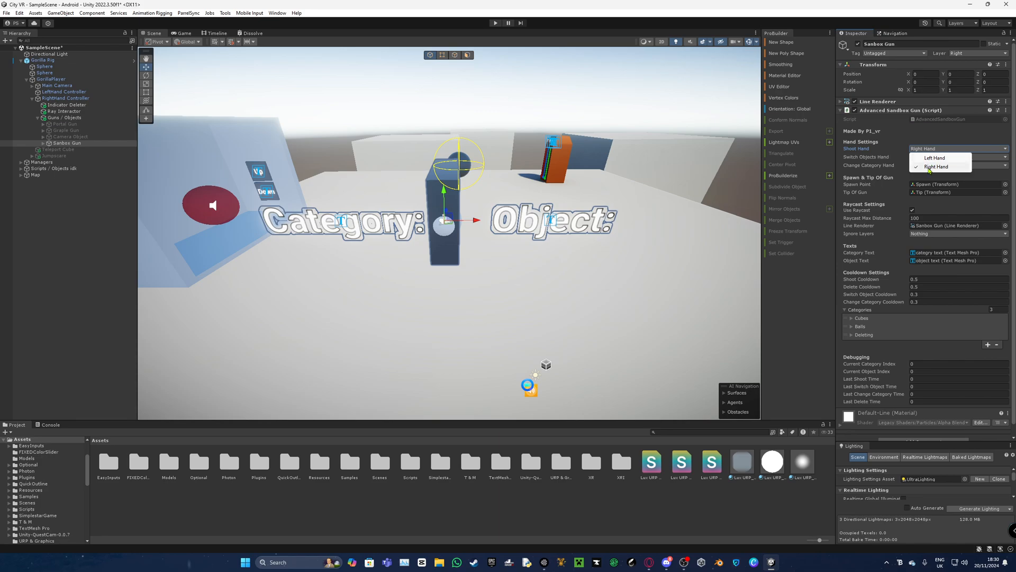
{"action": "left_click", "coordinate": [936, 166]}
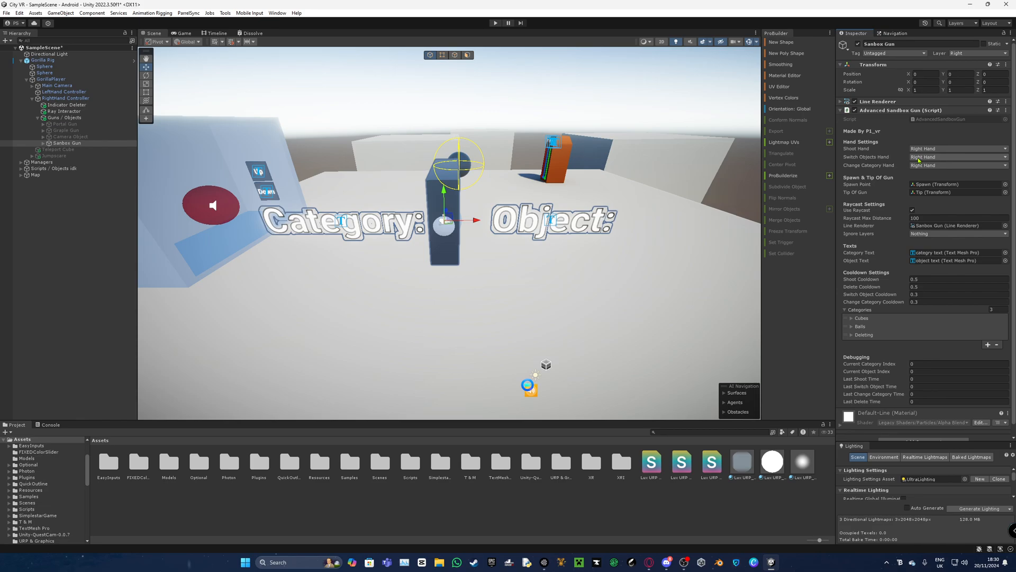
{"action": "left_click", "coordinate": [957, 156]}
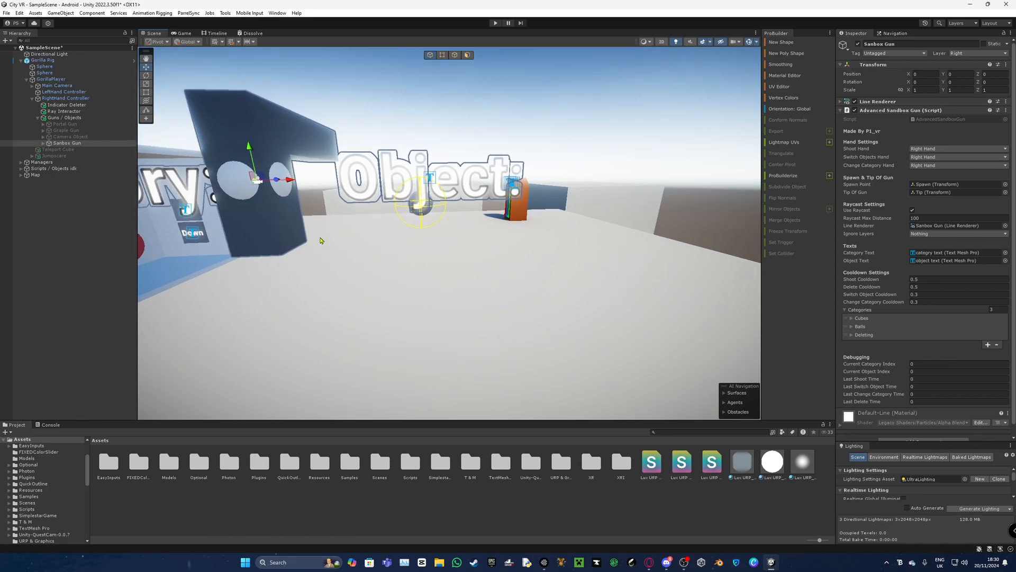
{"action": "left_click", "coordinate": [957, 165]}
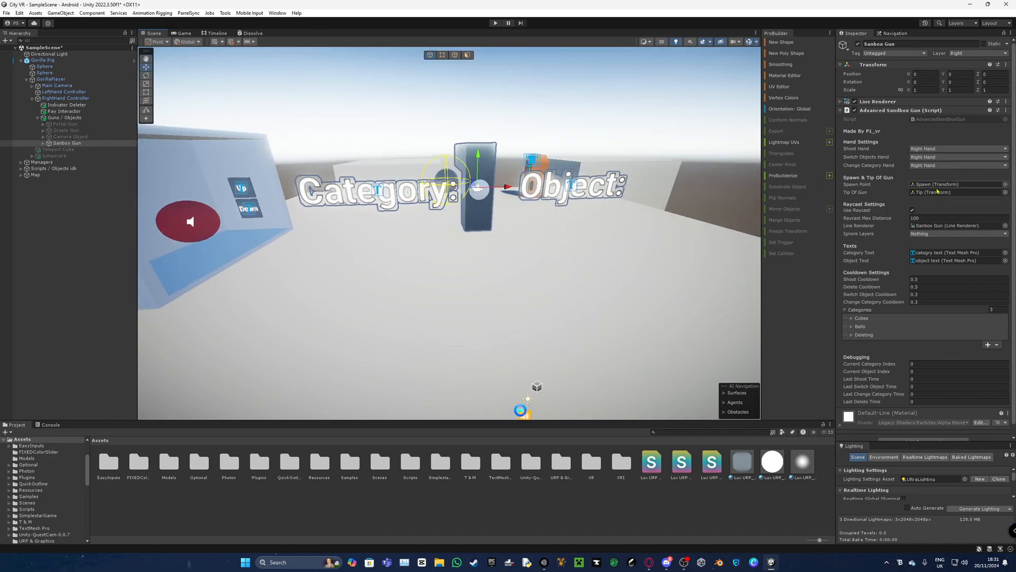
- Inspect the Sanbox Gun's Spawn and Tip child objects and its Tip Of Gun reference
{"action": "left_click", "coordinate": [61, 169]}
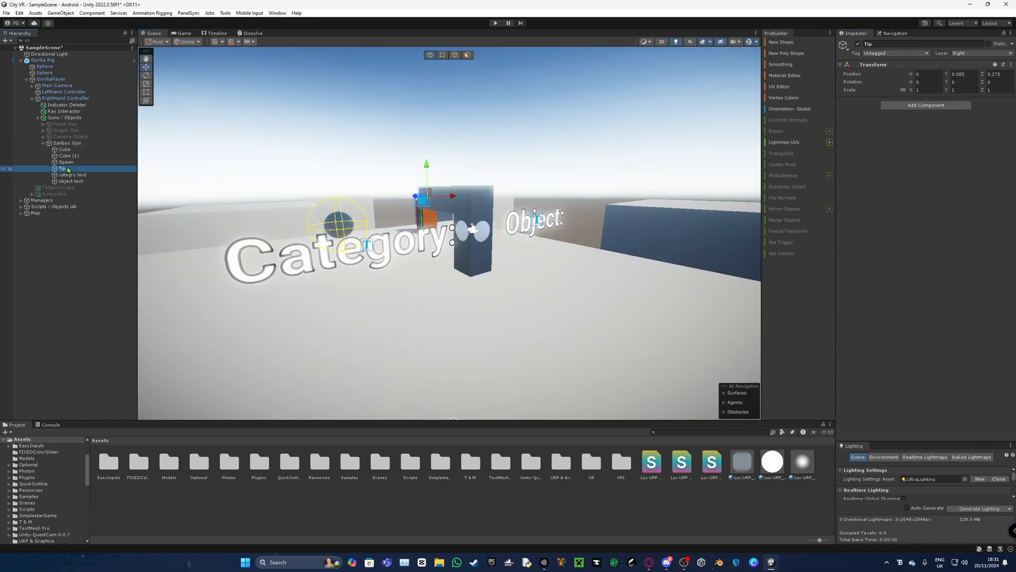
{"action": "left_click", "coordinate": [67, 143]}
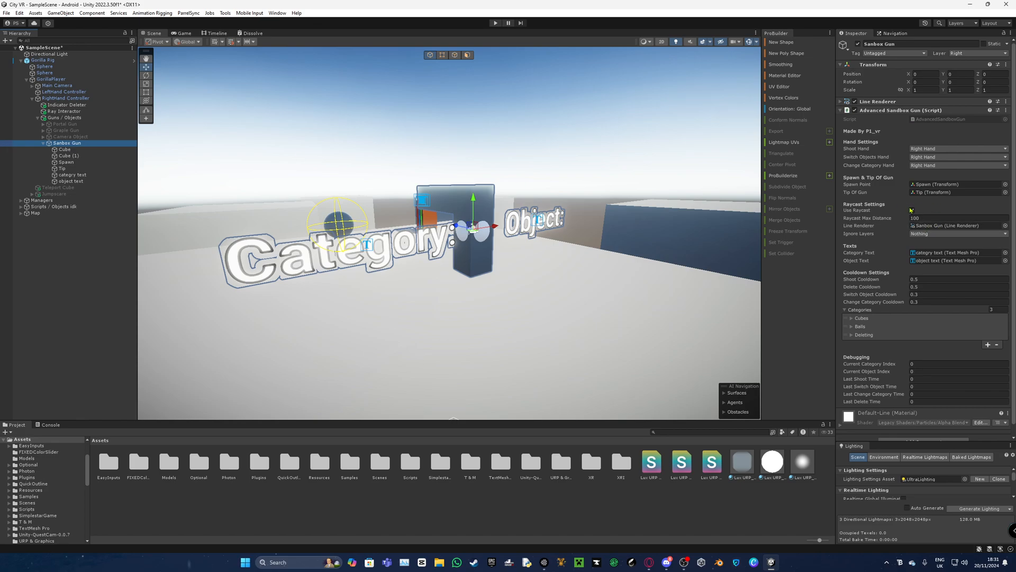
{"action": "left_click", "coordinate": [911, 209]}
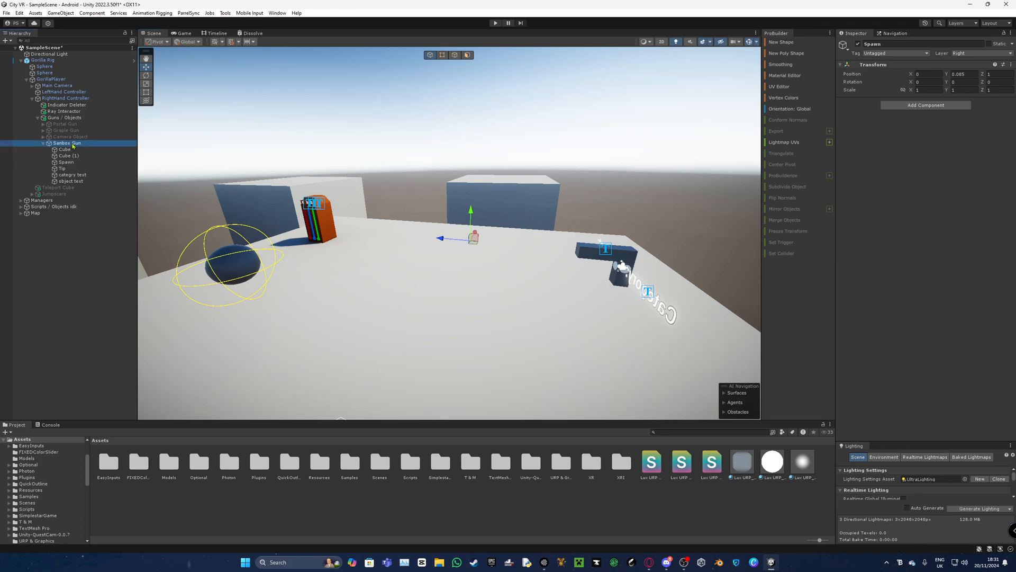
{"action": "left_click", "coordinate": [65, 143]}
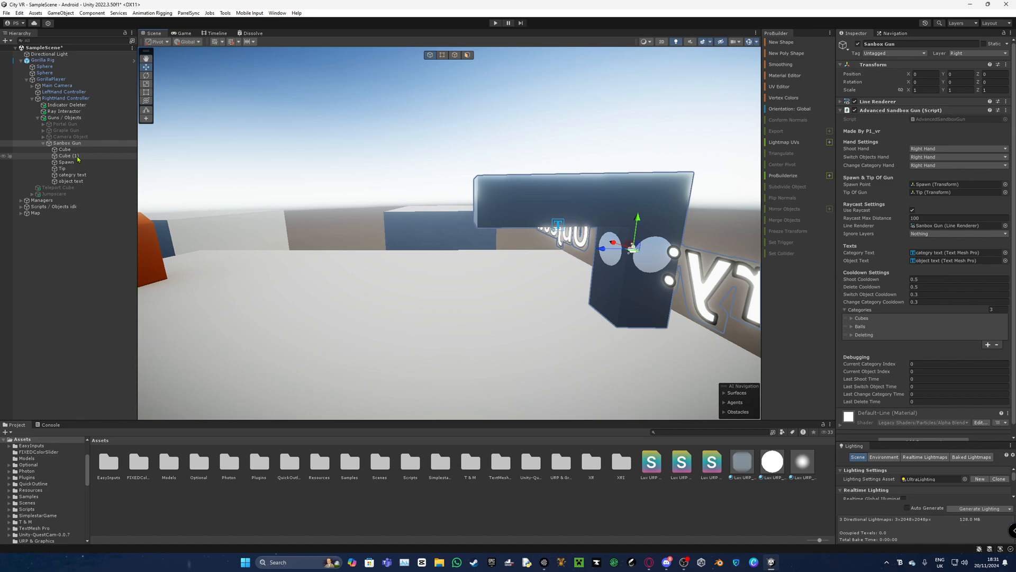
{"action": "left_click", "coordinate": [63, 168]}
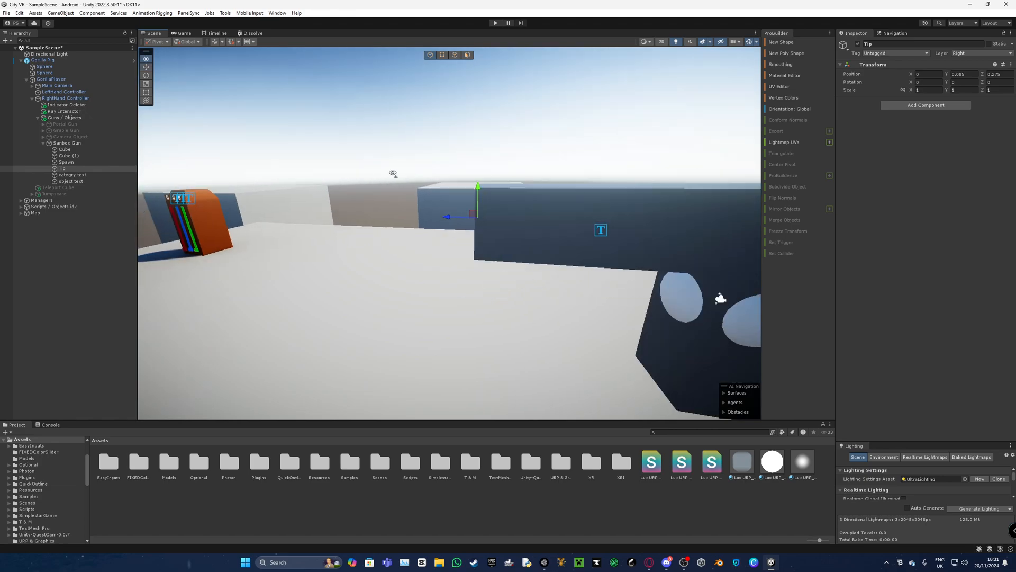
{"action": "left_click", "coordinate": [67, 143]}
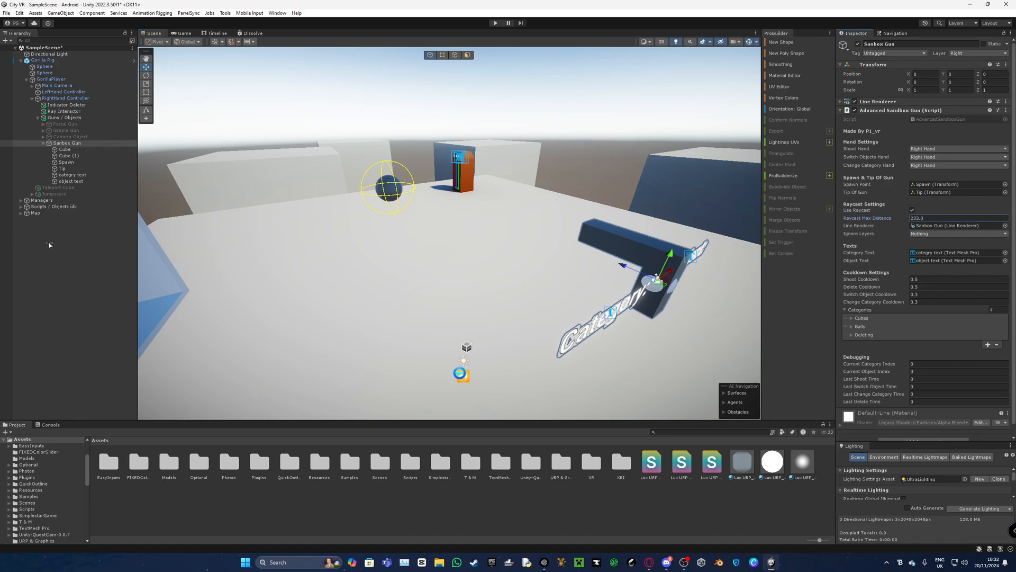
- Set the Sanbox Gun's raycast max distance to 100
{"action": "type", "text": "100"}
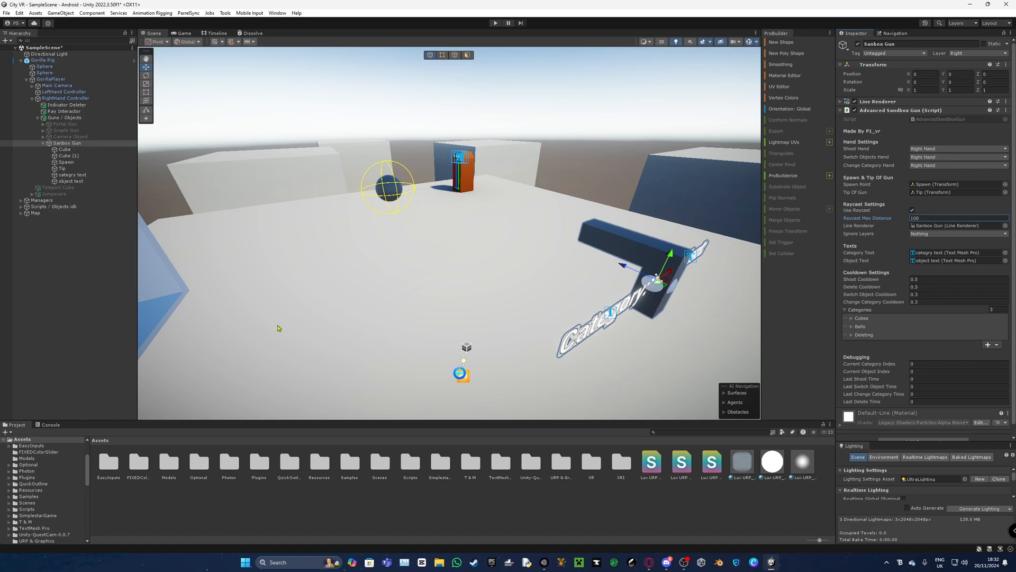
{"action": "mouse_move", "coordinate": [476, 195]}
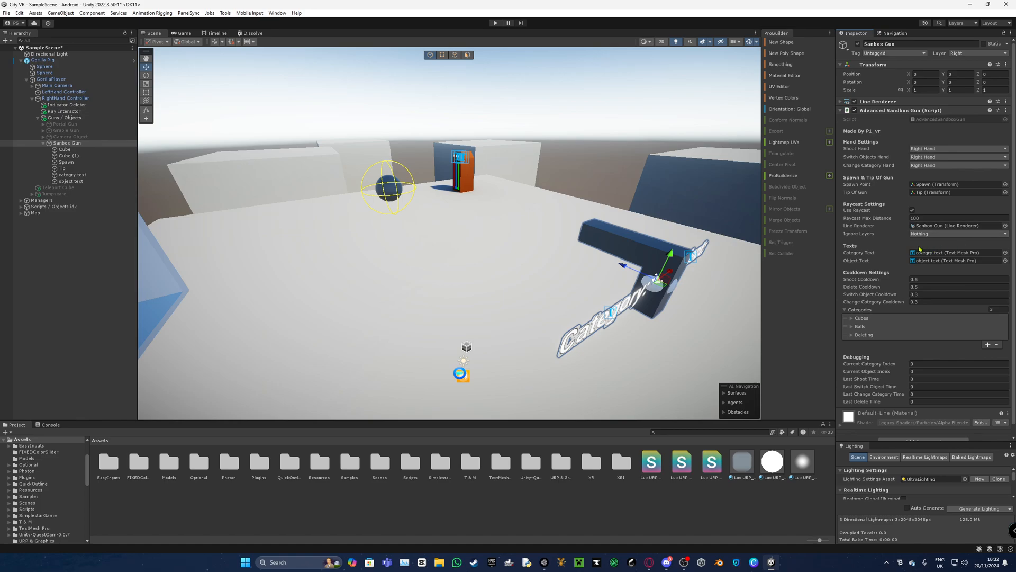
{"action": "left_click", "coordinate": [957, 233]}
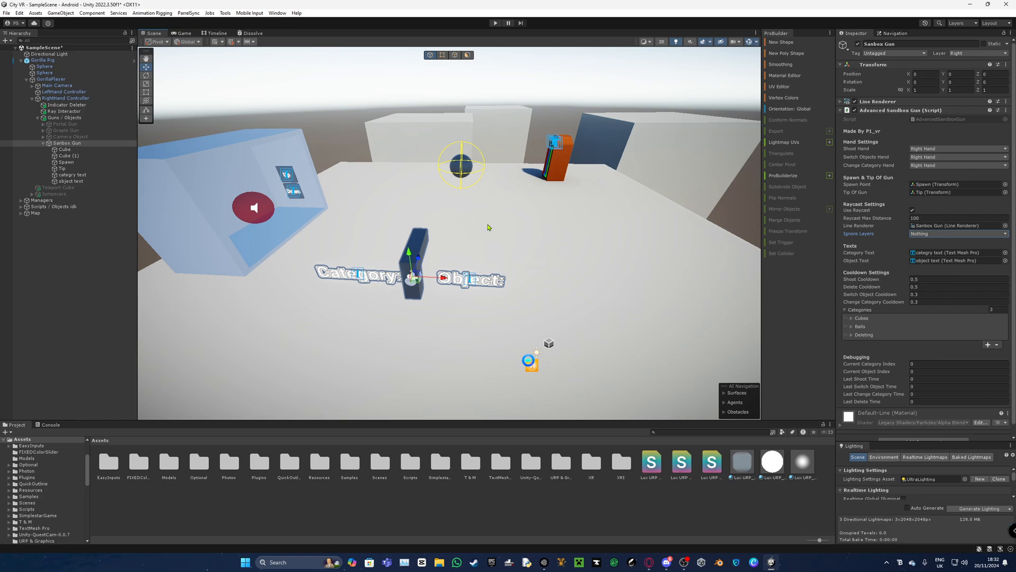
{"action": "mouse_move", "coordinate": [447, 215]}
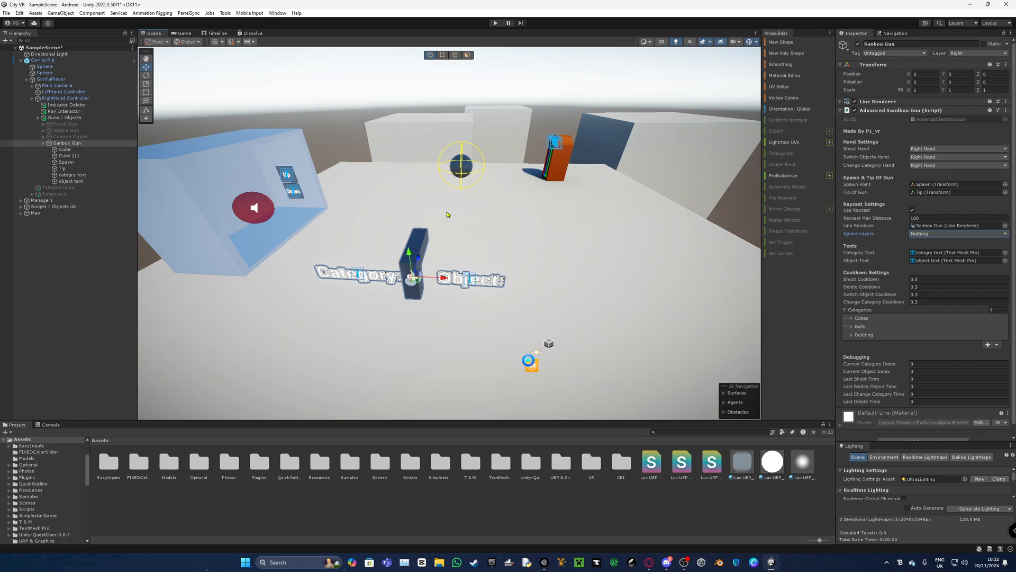
{"action": "mouse_move", "coordinate": [451, 215]}
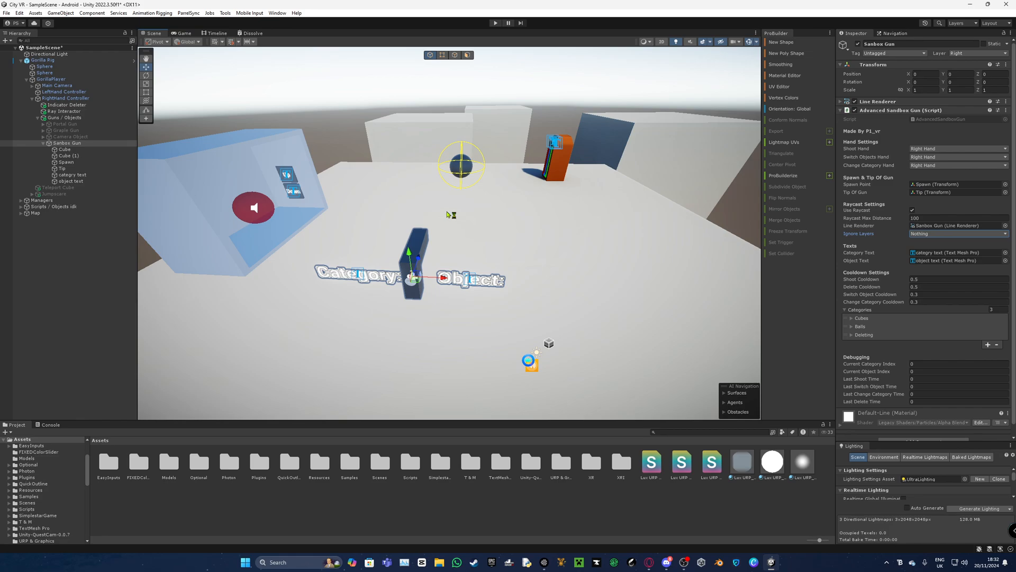
{"action": "mouse_move", "coordinate": [447, 215]}
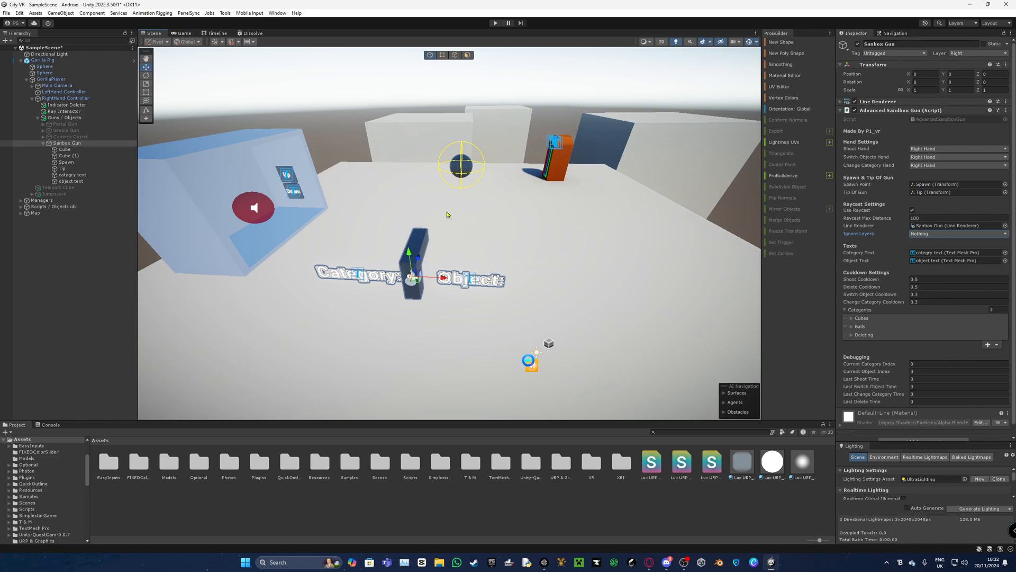
{"action": "left_click", "coordinate": [956, 233]}
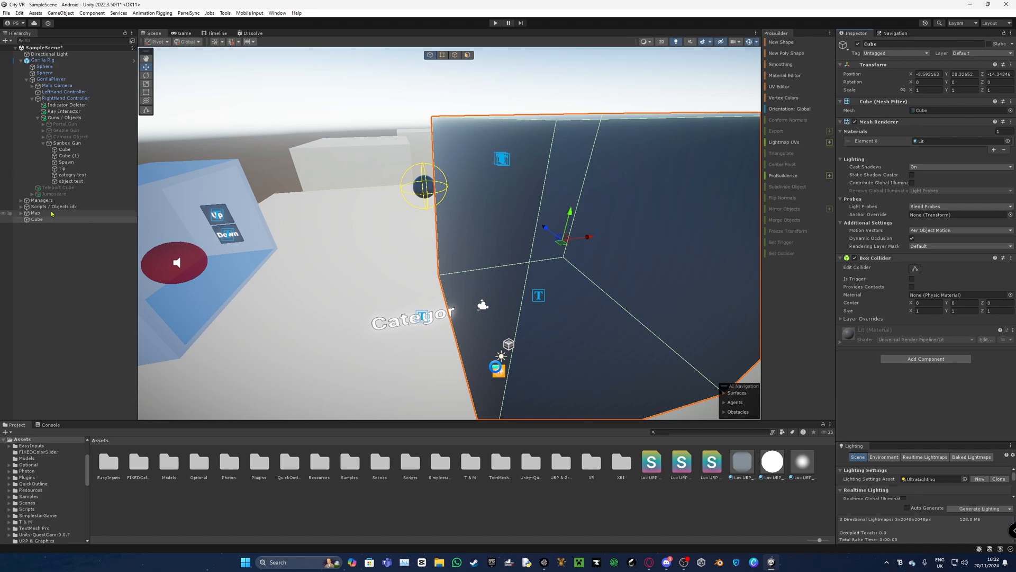
- Review the Ignore Layers choices and keep them set to Nothing
{"action": "left_click", "coordinate": [37, 220]}
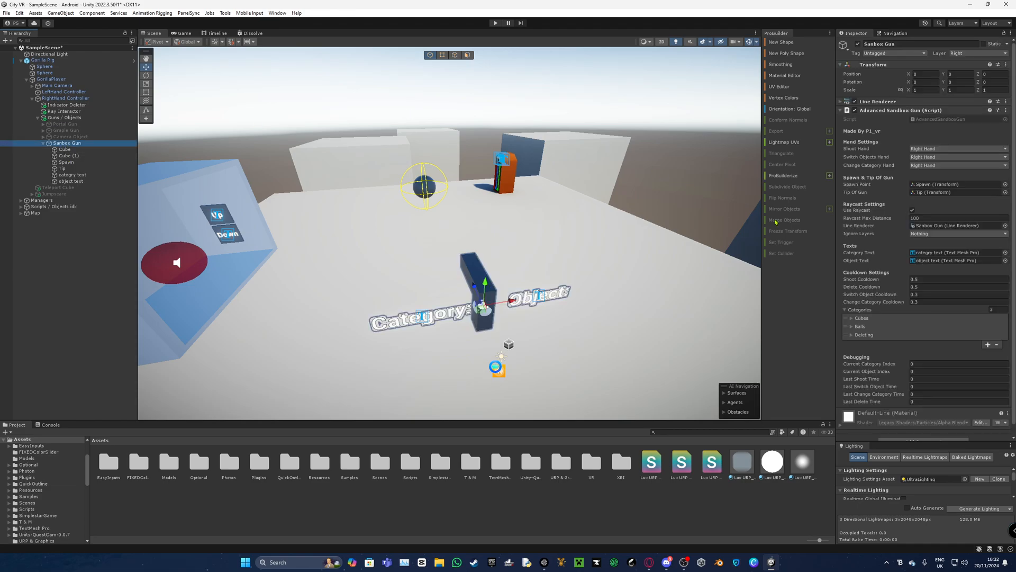
{"action": "left_click", "coordinate": [956, 233]}
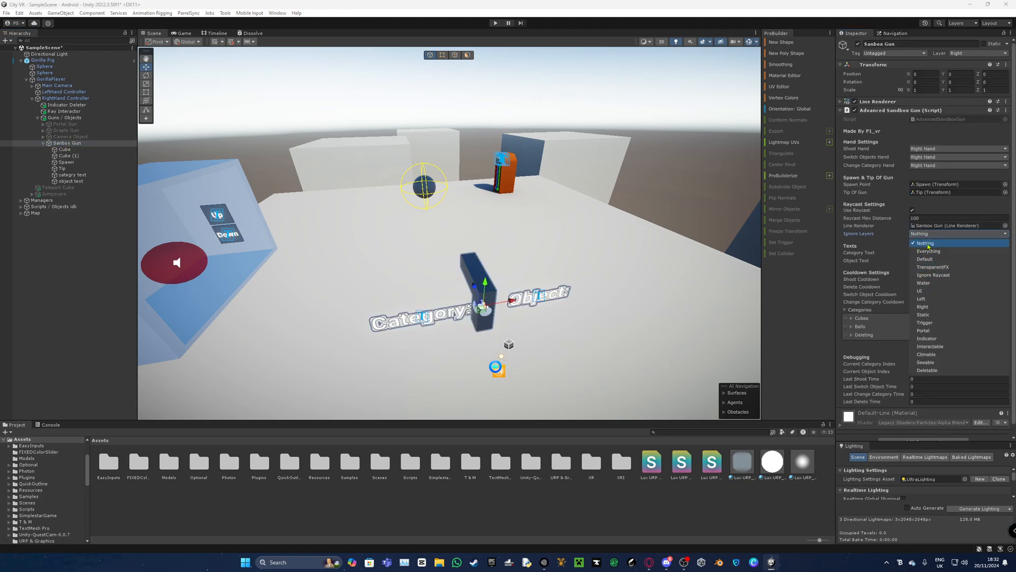
{"action": "left_click", "coordinate": [925, 243]}
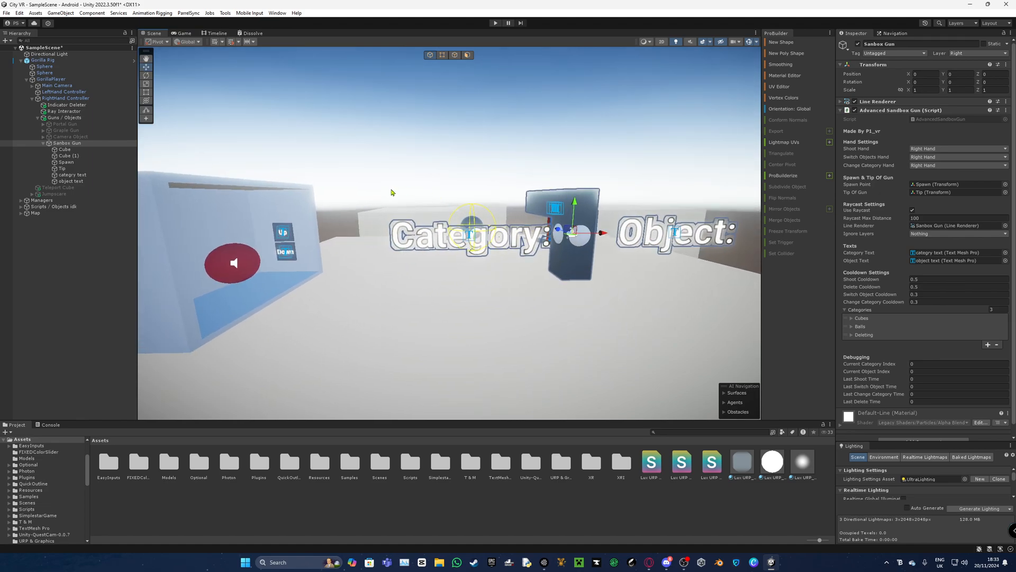
{"action": "right_click", "coordinate": [67, 138]}
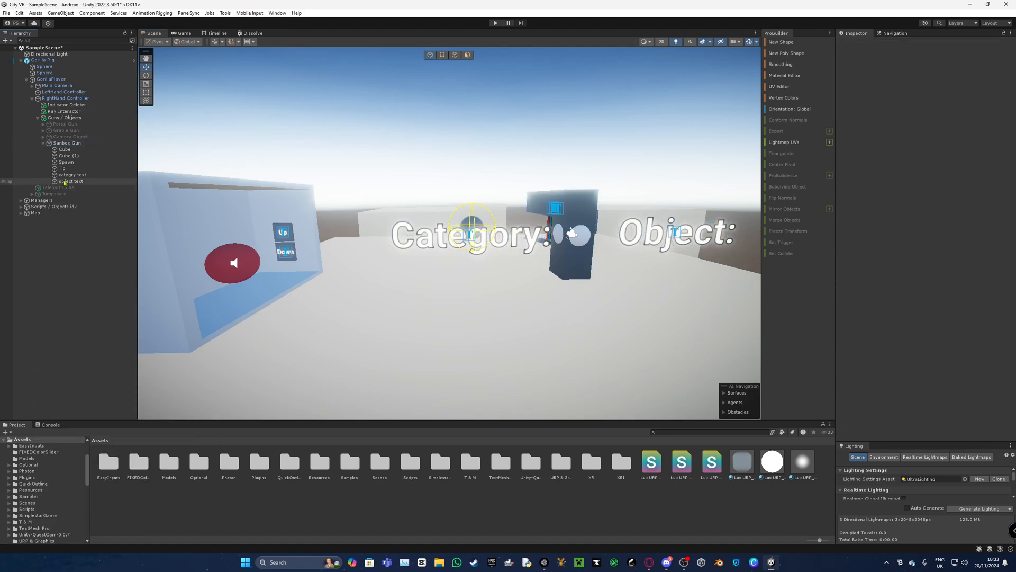
{"action": "left_click", "coordinate": [73, 181]}
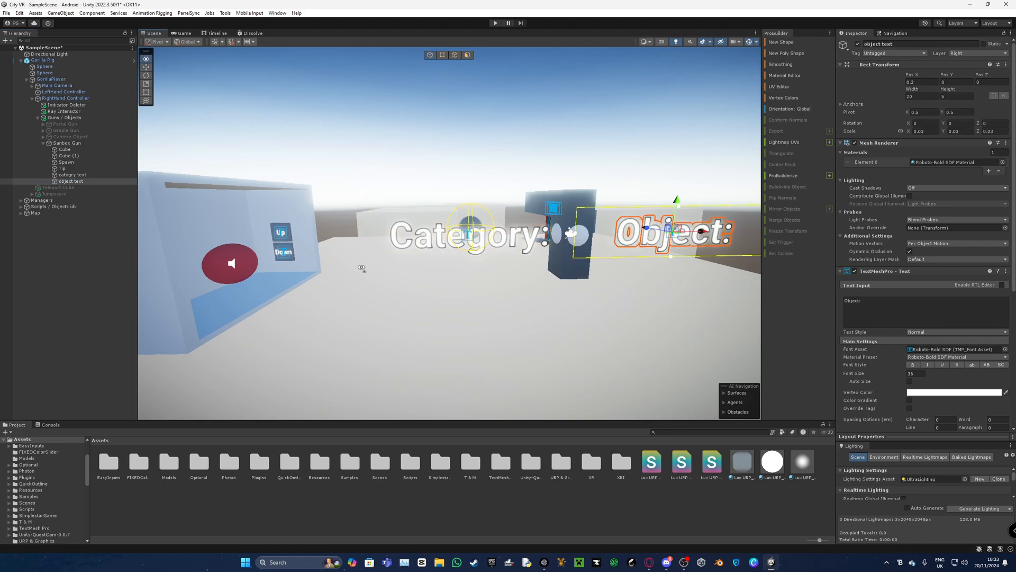
{"action": "left_click", "coordinate": [71, 137]}
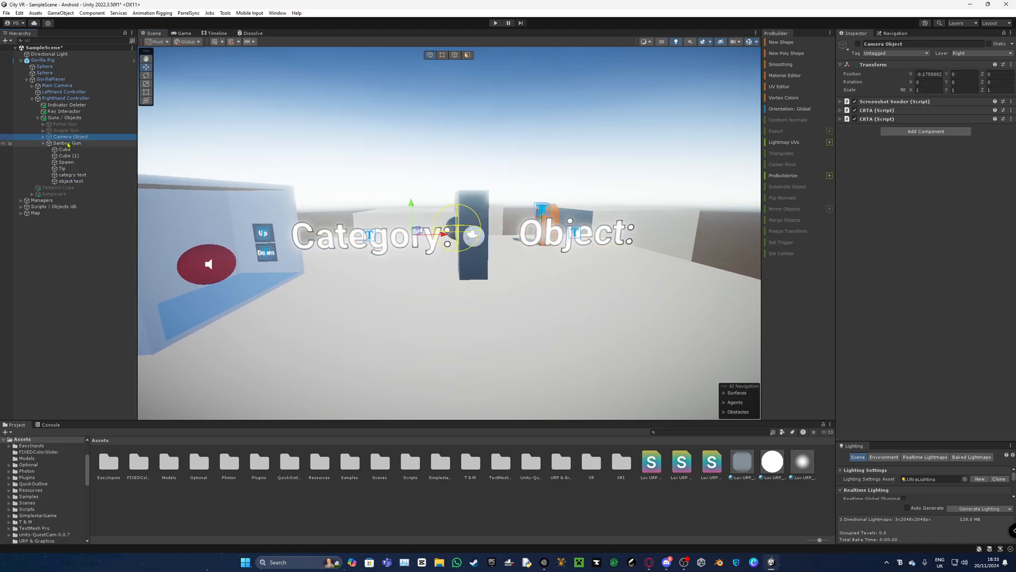
{"action": "left_click", "coordinate": [65, 143]}
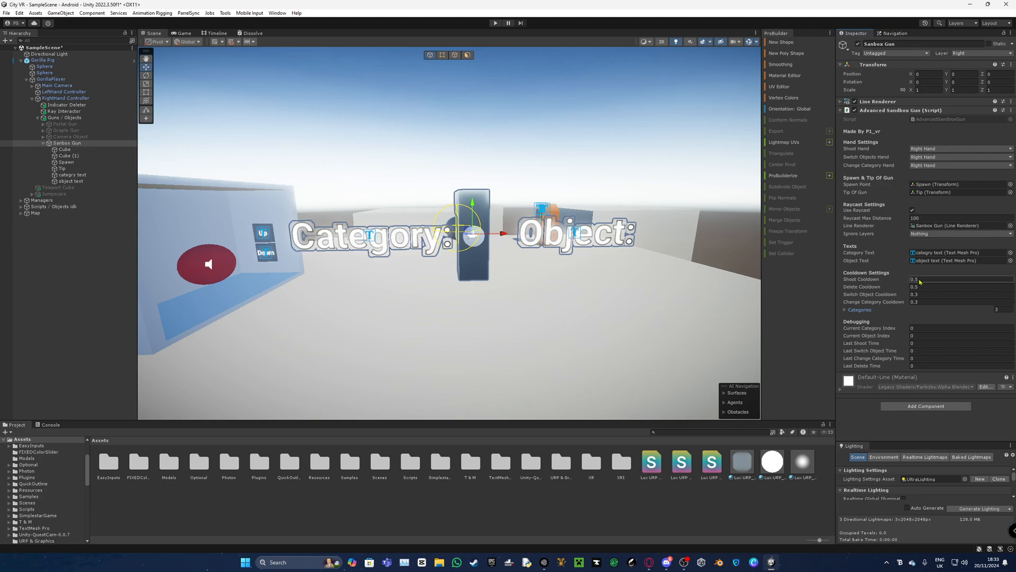
{"action": "left_click", "coordinate": [940, 287]}
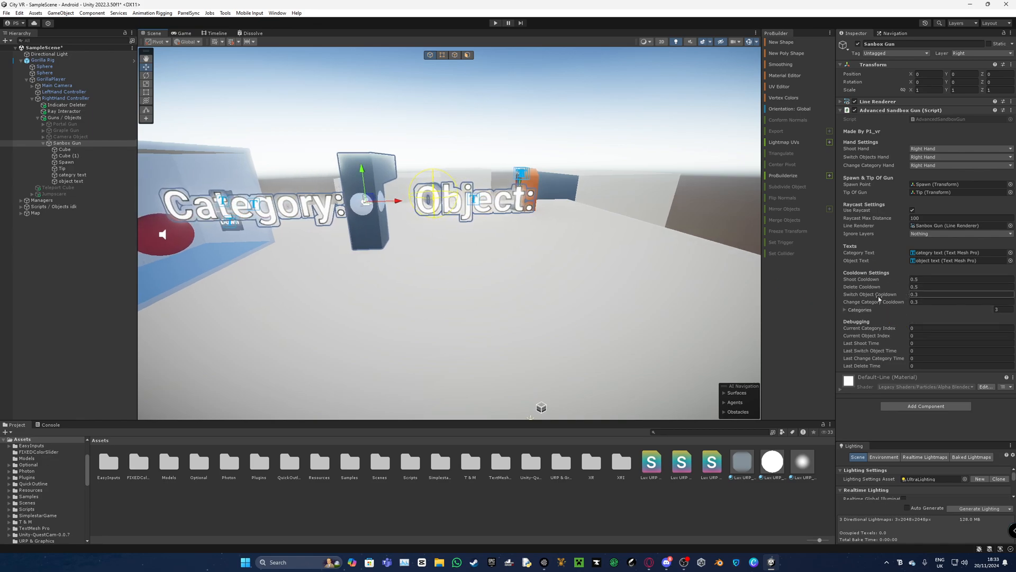
{"action": "left_click", "coordinate": [845, 310]}
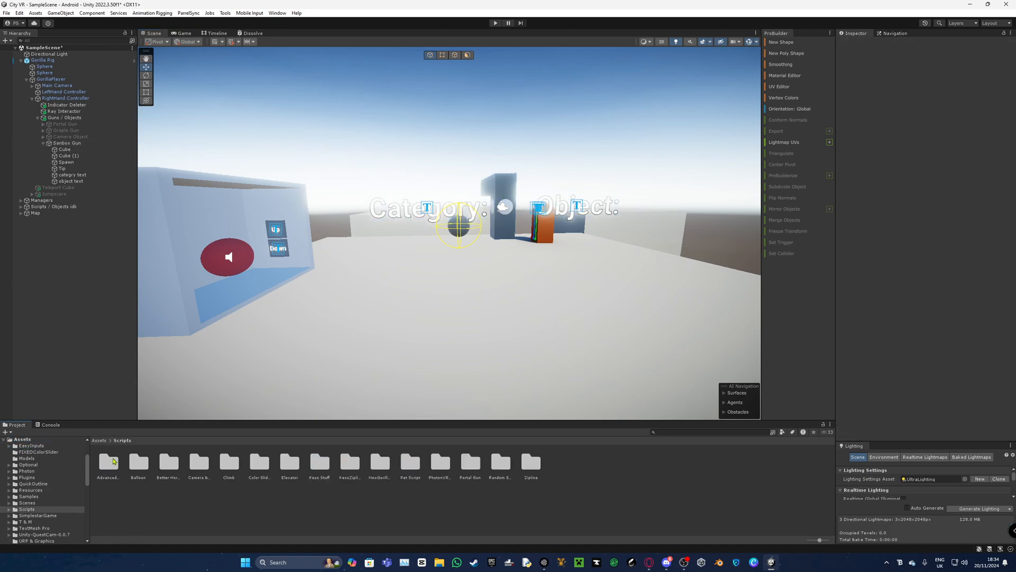
- Browse the Advanced Sandbox Gun scripts folder, then return to the Sandbox Gun's settings
{"action": "left_click", "coordinate": [108, 461]}
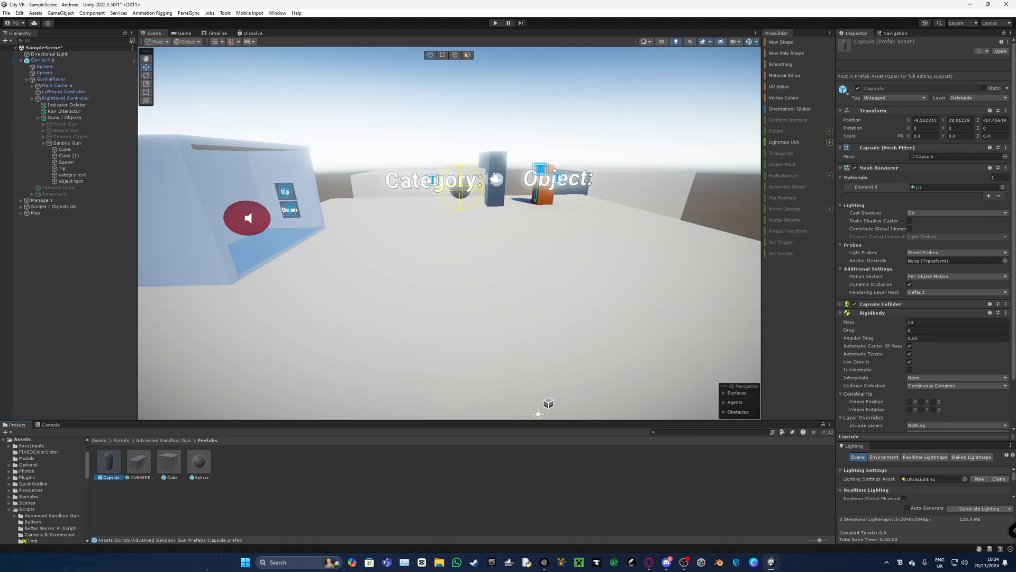
{"action": "left_click", "coordinate": [67, 143]}
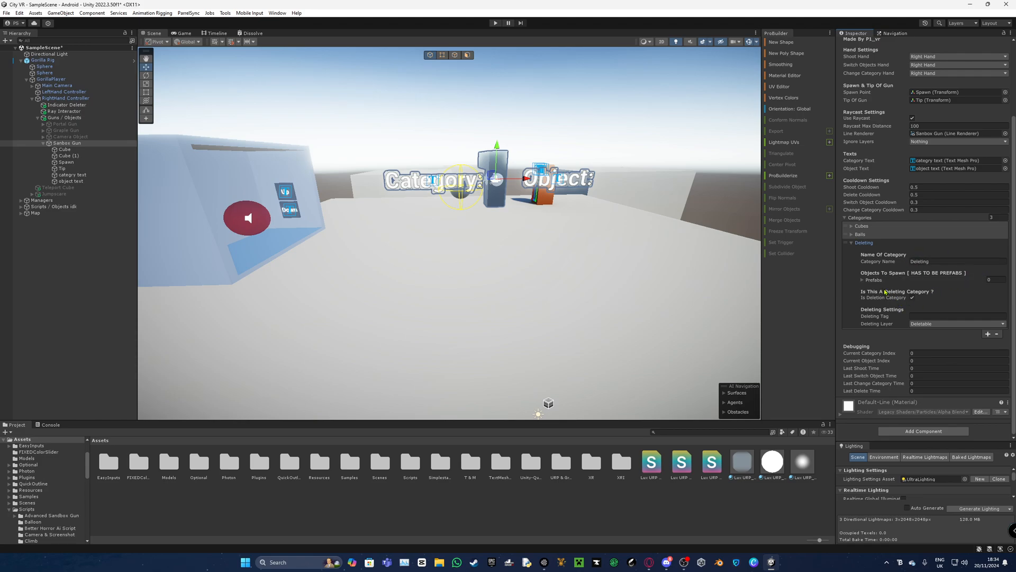
{"action": "mouse_move", "coordinate": [954, 280]}
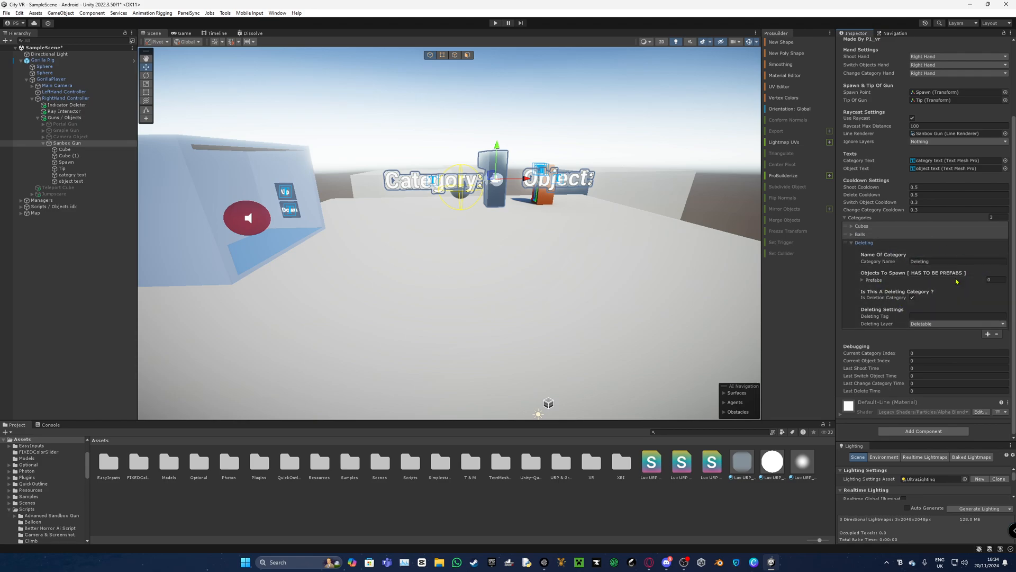
- Expand the Deleting category's empty Prefabs list with its deleting layer Deletable
{"action": "left_click", "coordinate": [866, 280]}
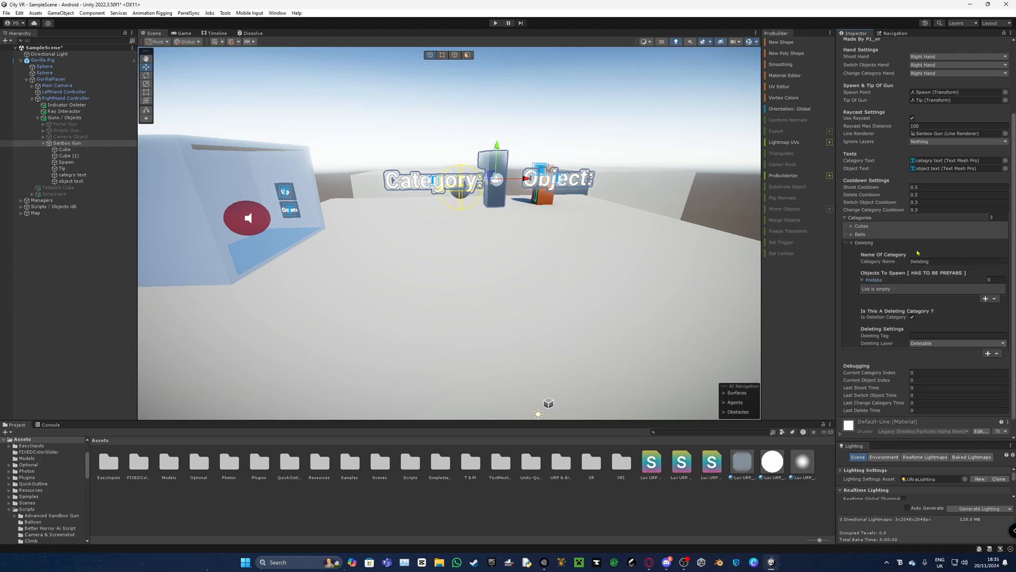
{"action": "mouse_move", "coordinate": [887, 290]}
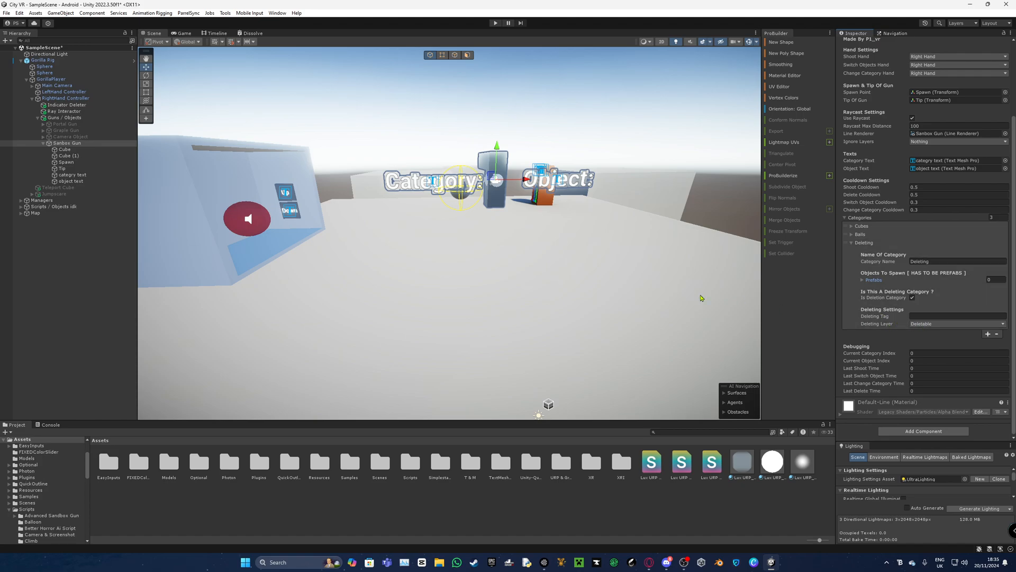
{"action": "left_click", "coordinate": [956, 324]}
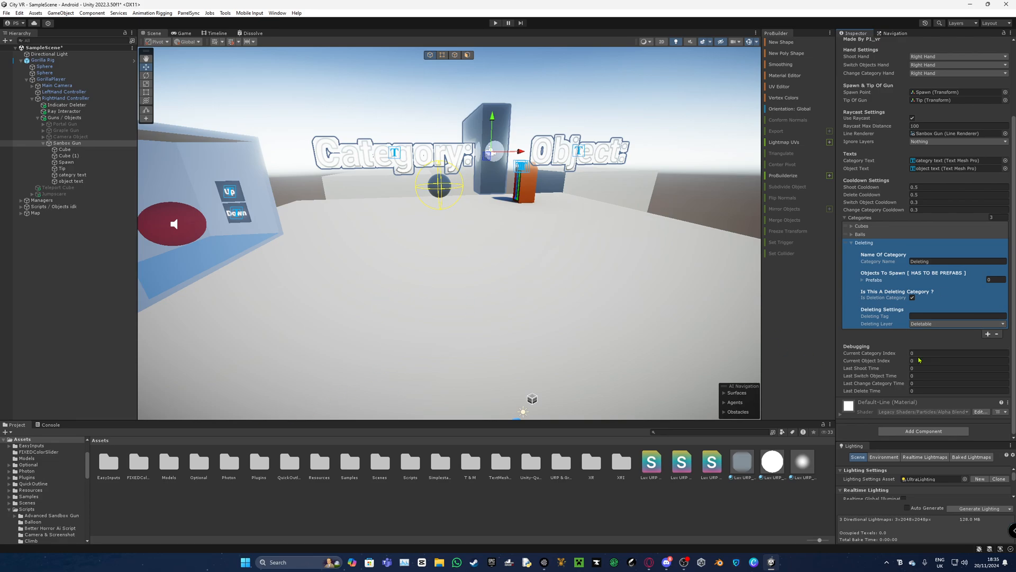
{"action": "mouse_move", "coordinate": [890, 332]}
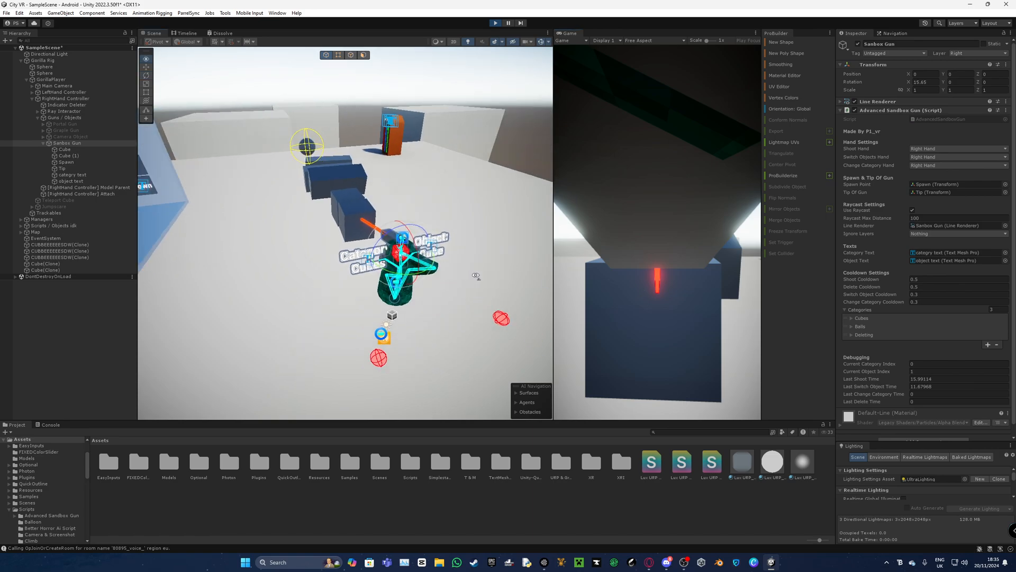
- Stop Play mode after spawning cubes with the Sandbox Gun, then switch to Discord
{"action": "left_click", "coordinate": [186, 42]}
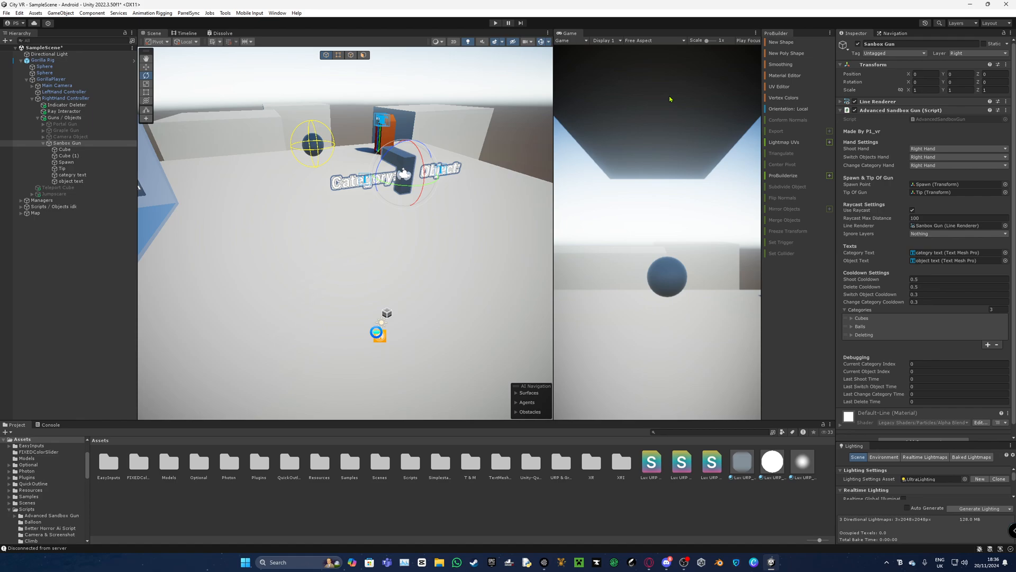
{"action": "mouse_move", "coordinate": [788, 405]}
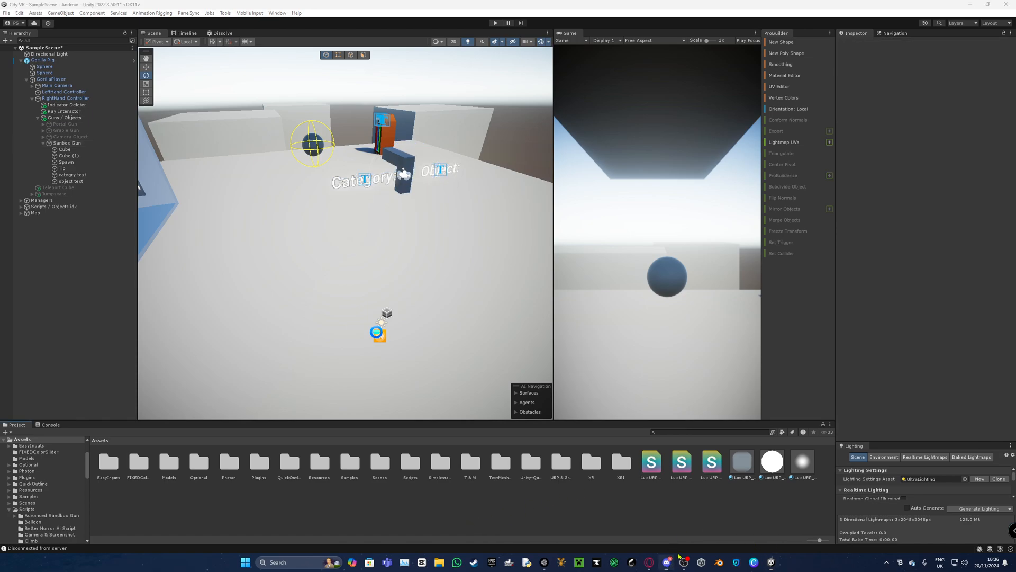
{"action": "left_click", "coordinate": [665, 562]}
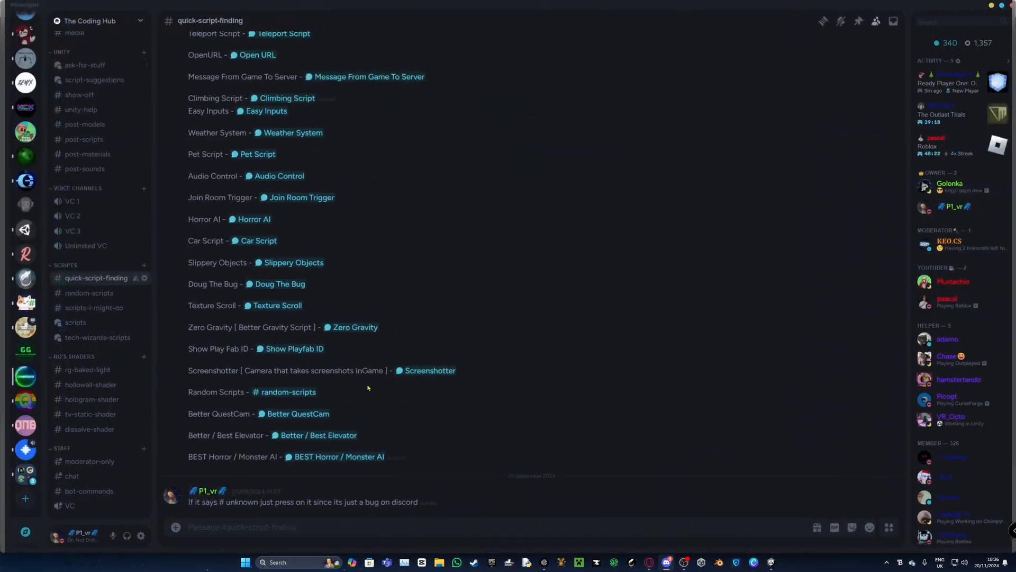